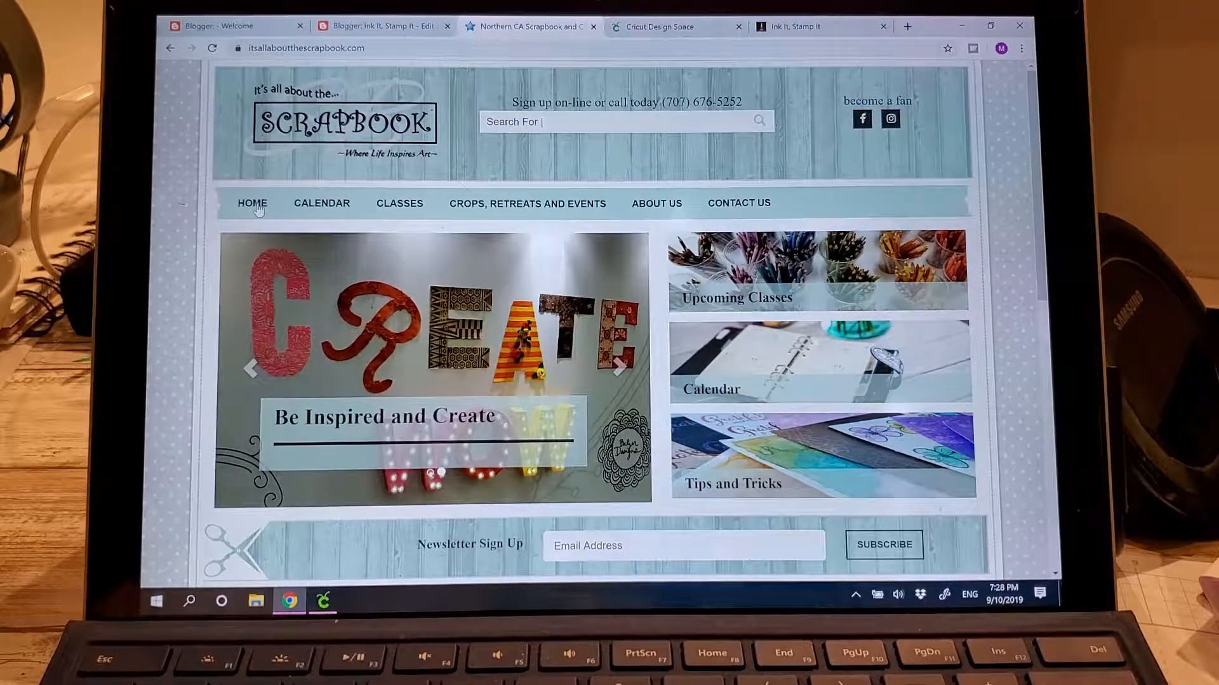
mouse_move(321, 203)
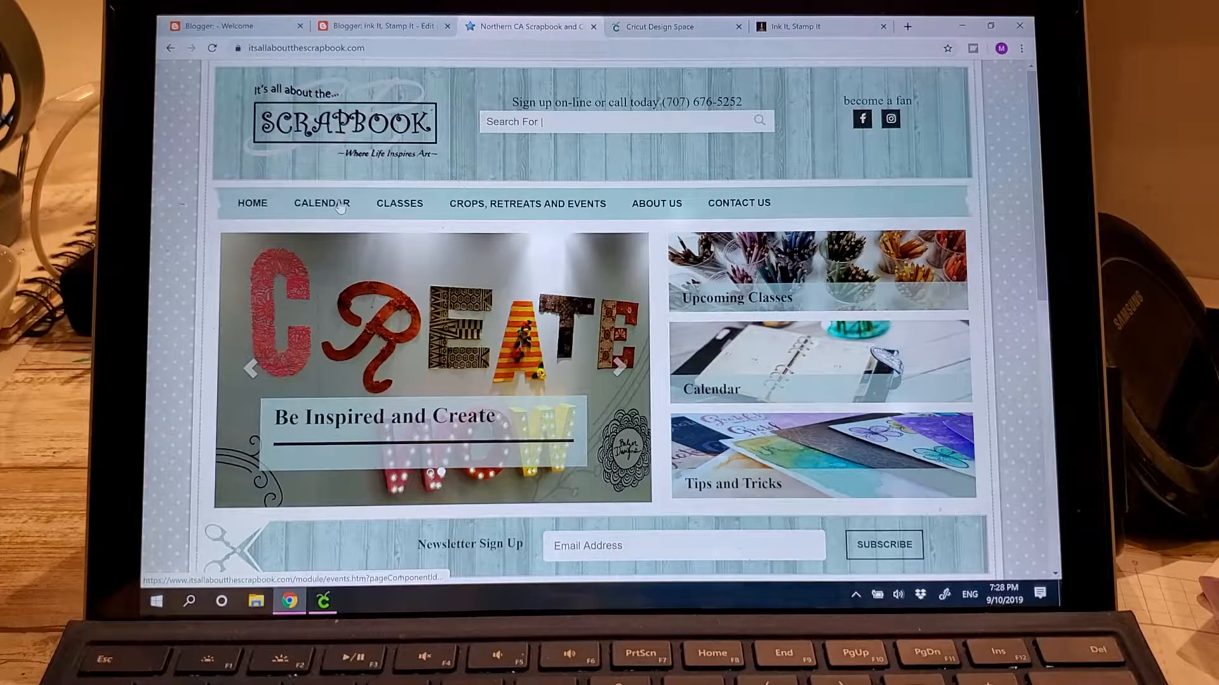
Step: View the store's September 2019 calendar down to the mid-month Cricut Academy classes
click(321, 203)
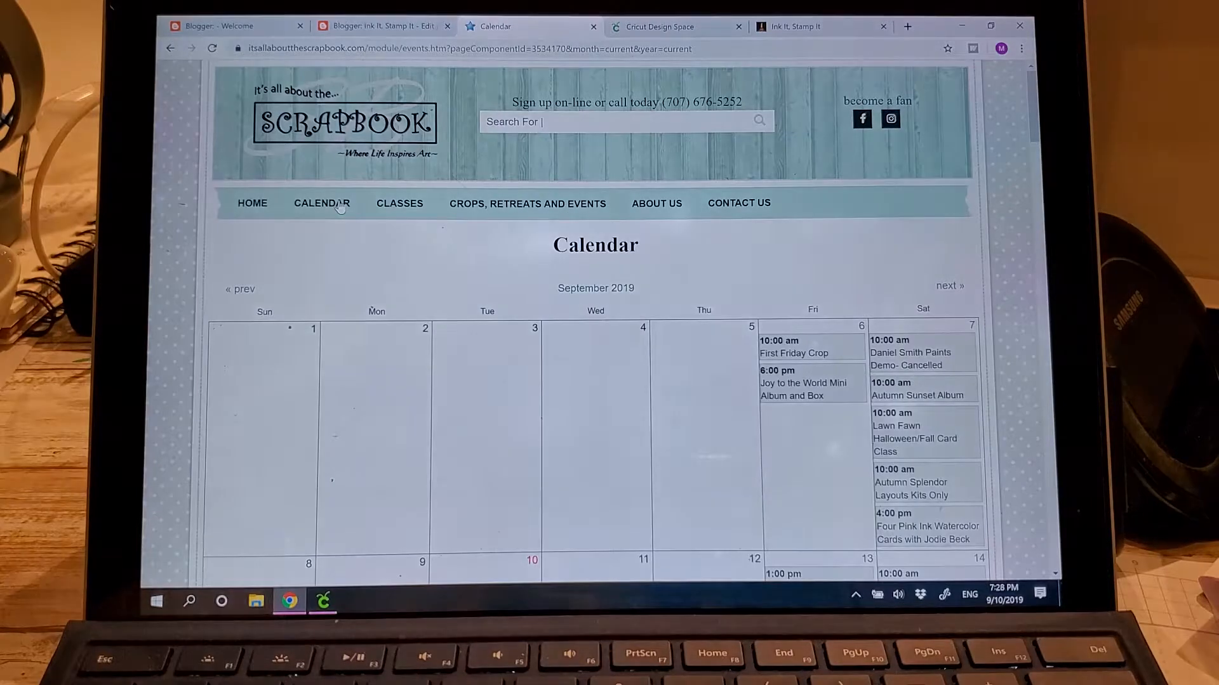
scroll(down, 3)
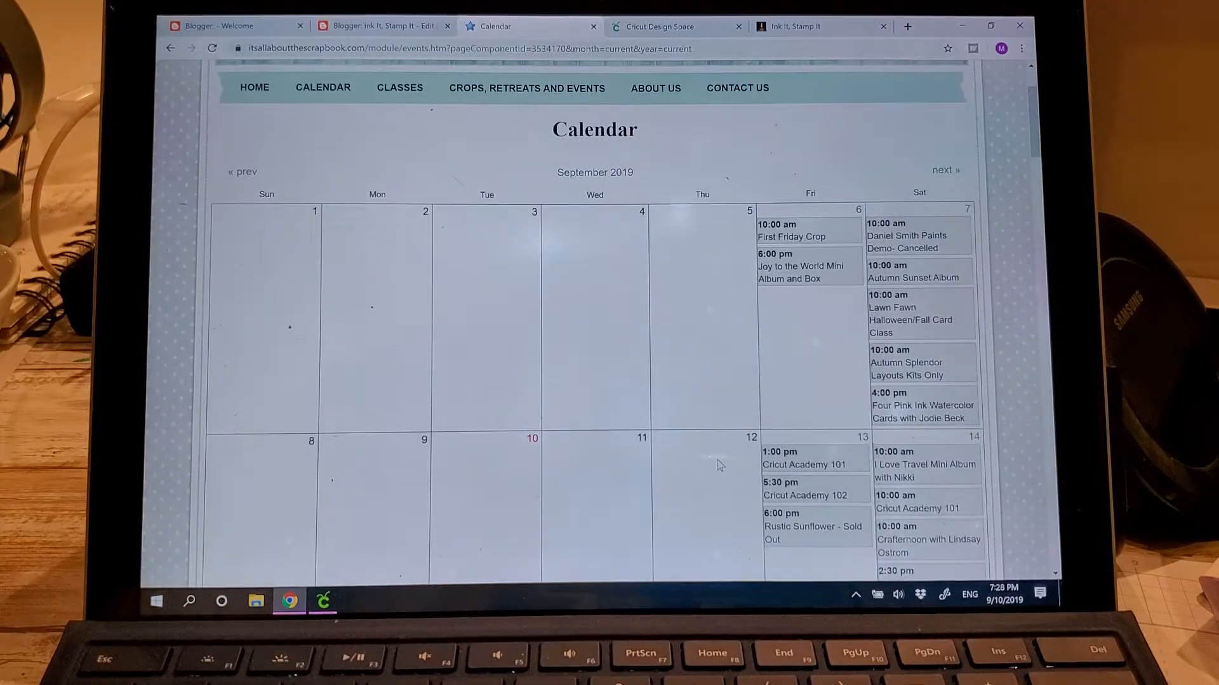
scroll(down, 3)
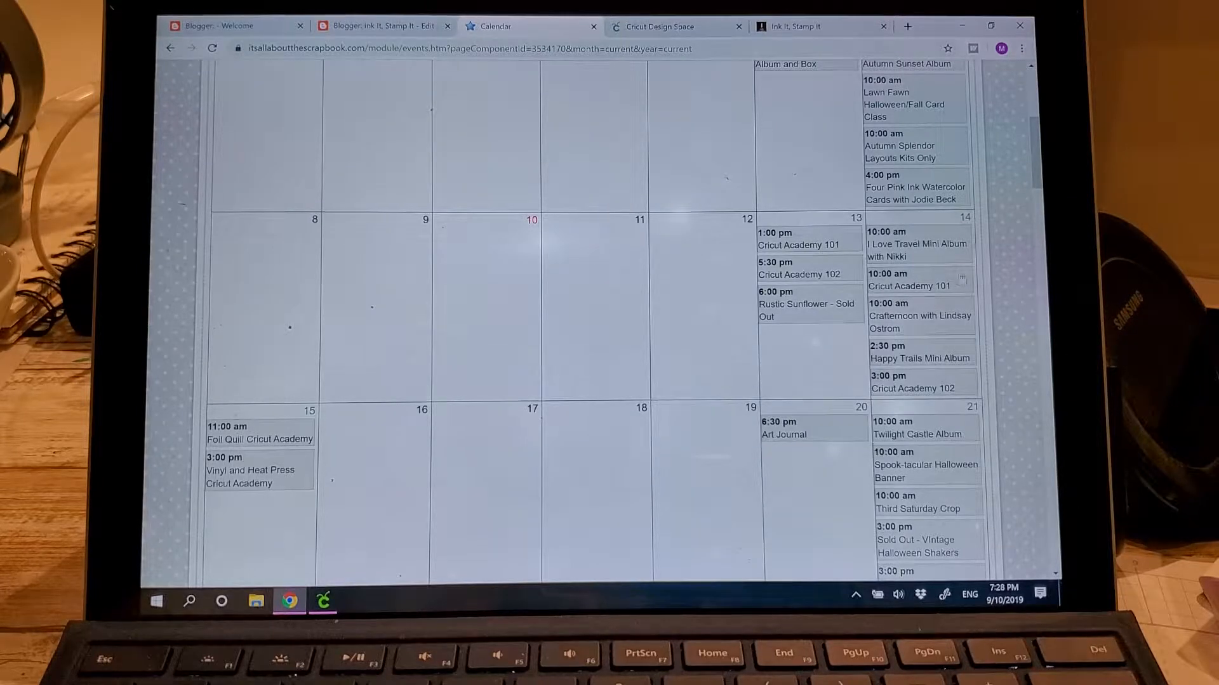
mouse_move(931, 345)
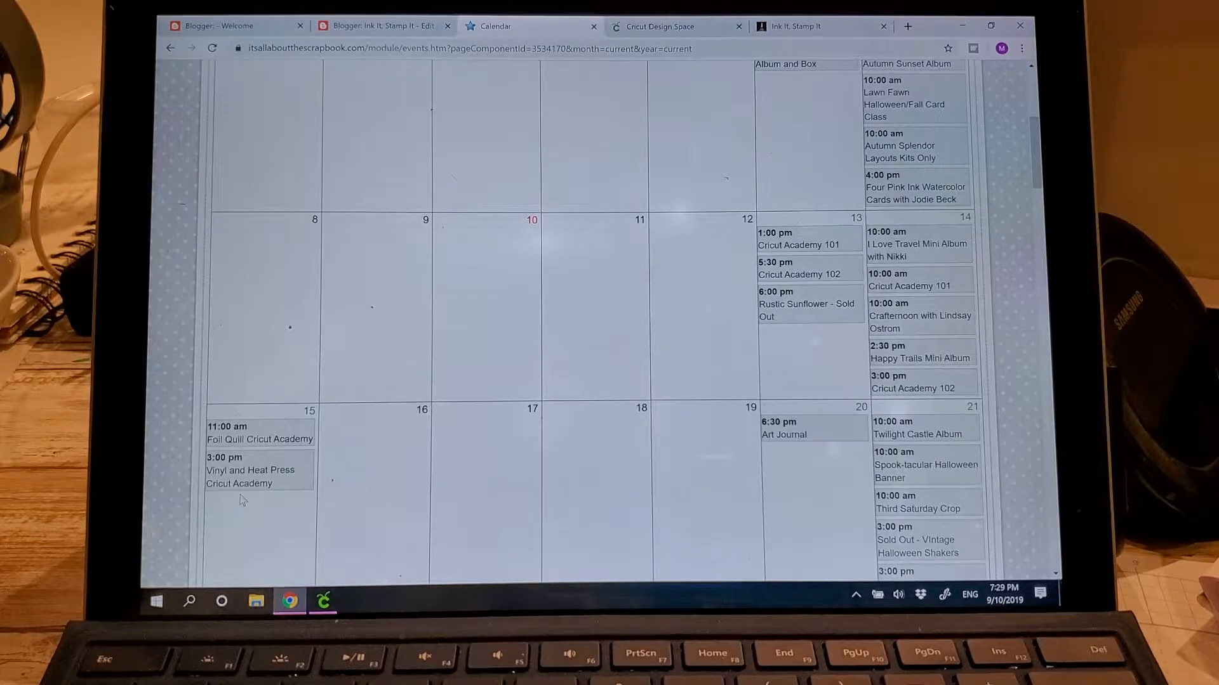
mouse_move(309, 500)
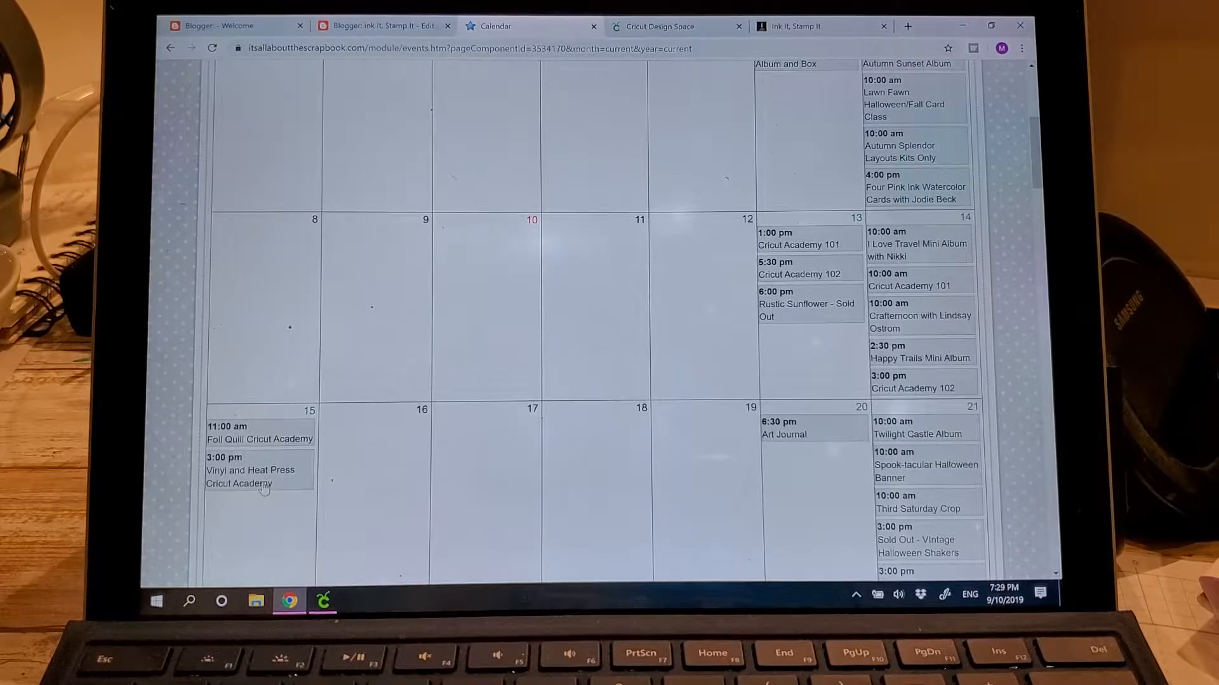
mouse_move(289, 487)
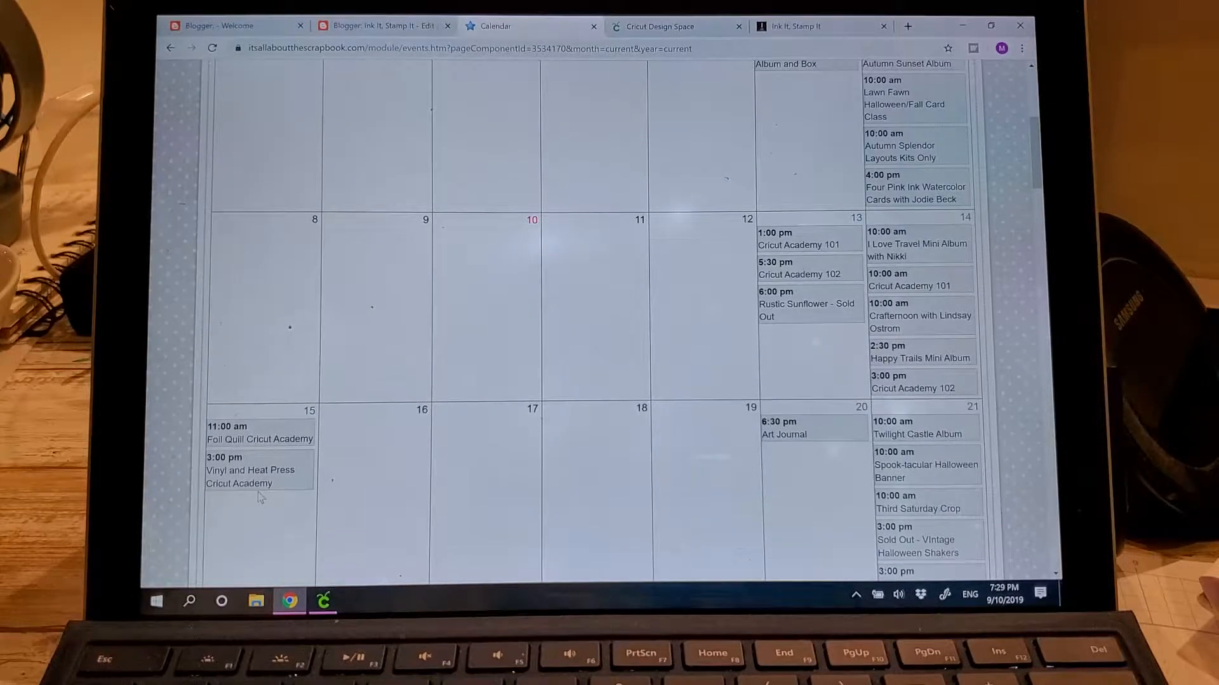
mouse_move(293, 484)
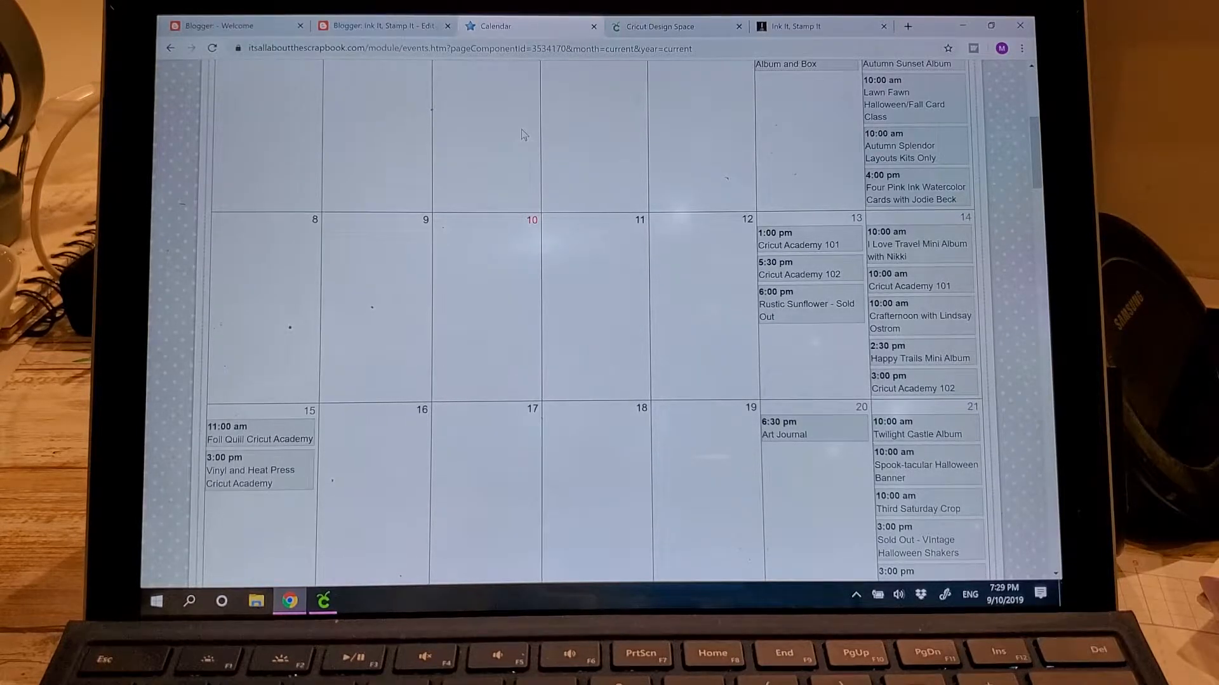
mouse_move(659, 25)
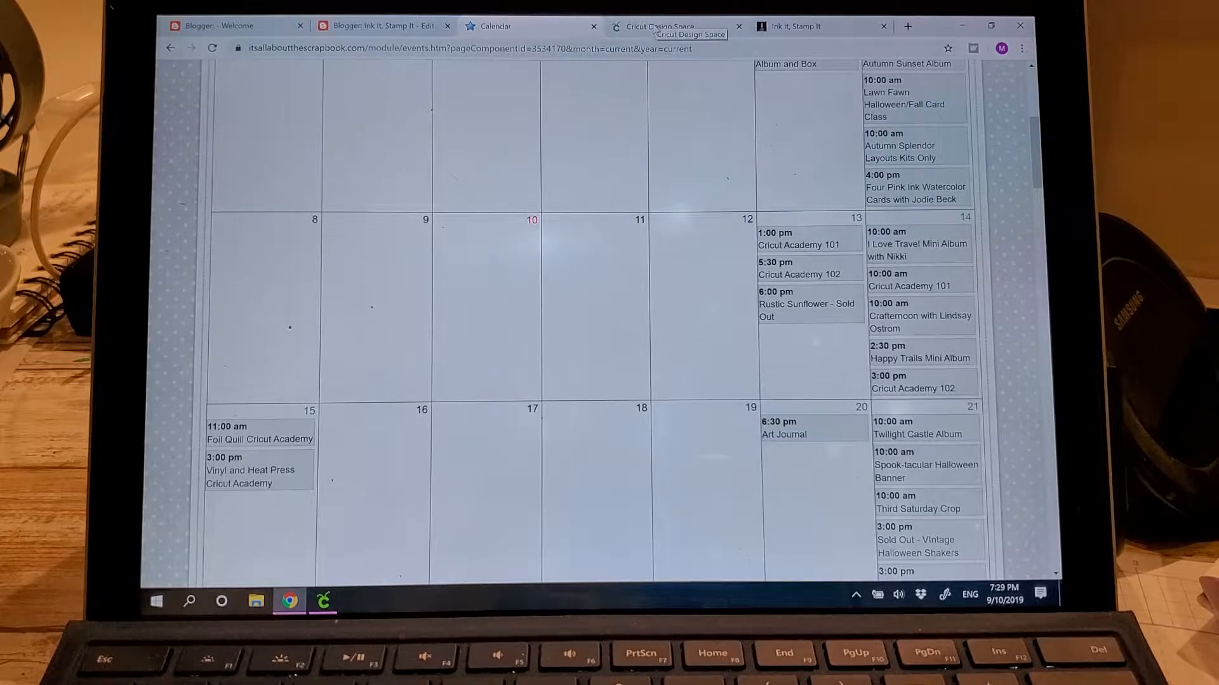
Step: Switch to Cricut Design Space and go to its Home page with My Projects
click(671, 25)
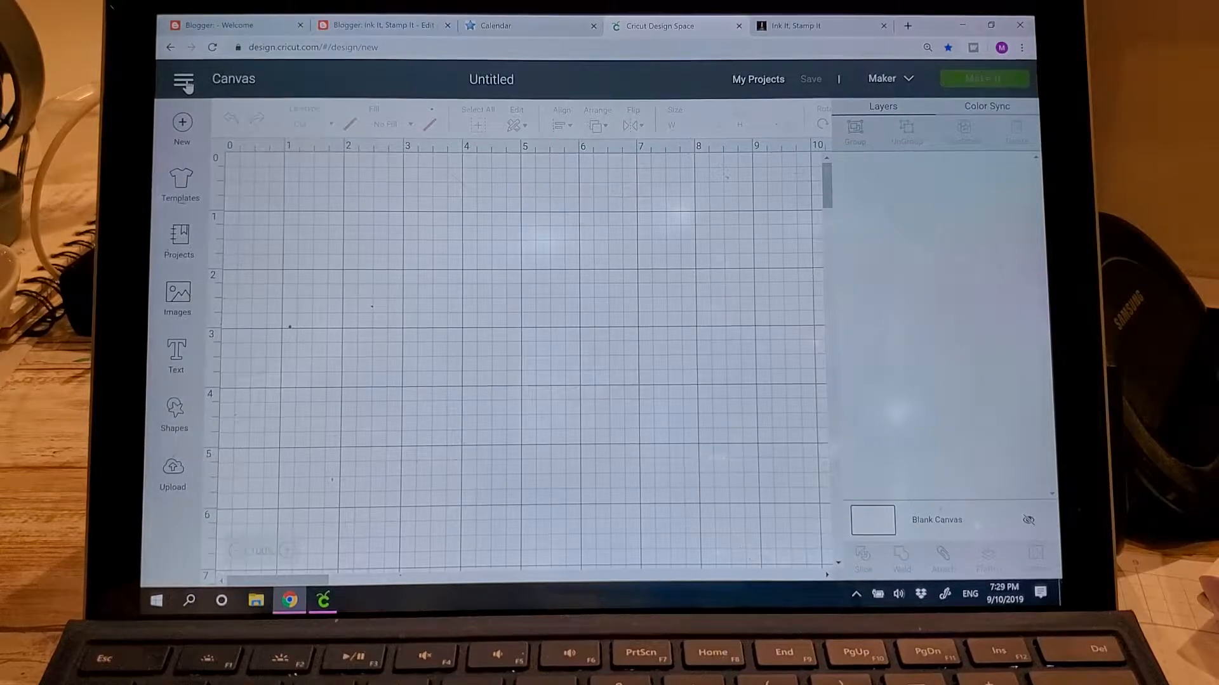
click(183, 79)
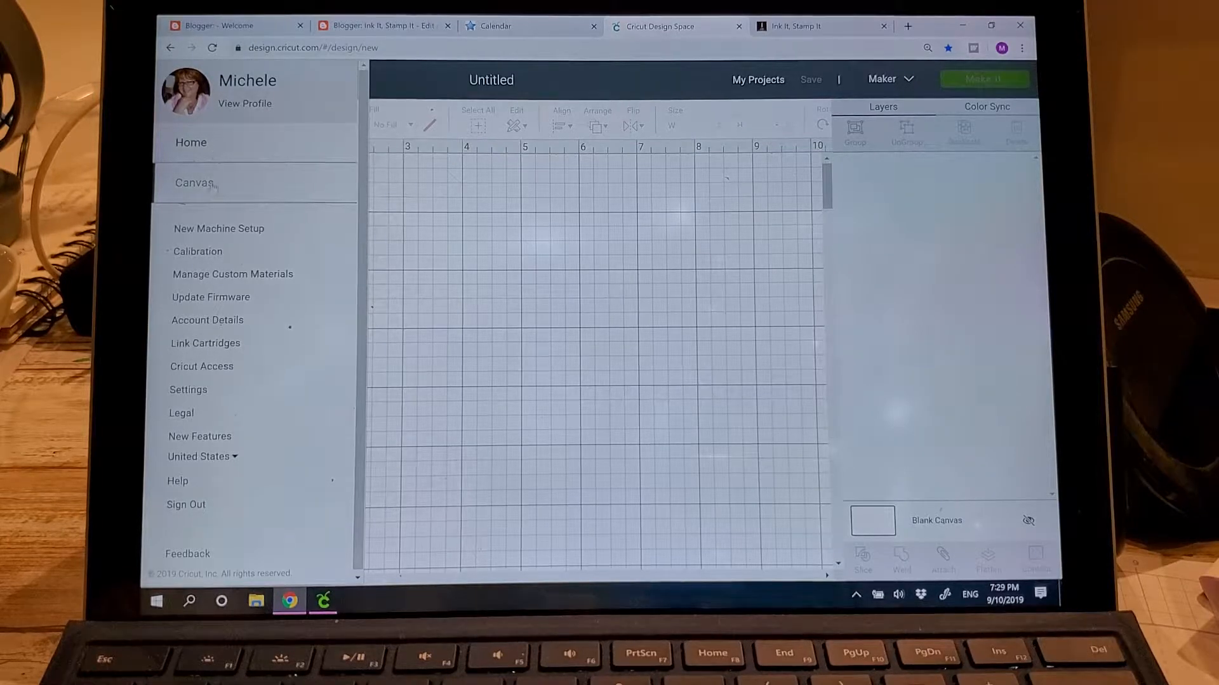
click(190, 142)
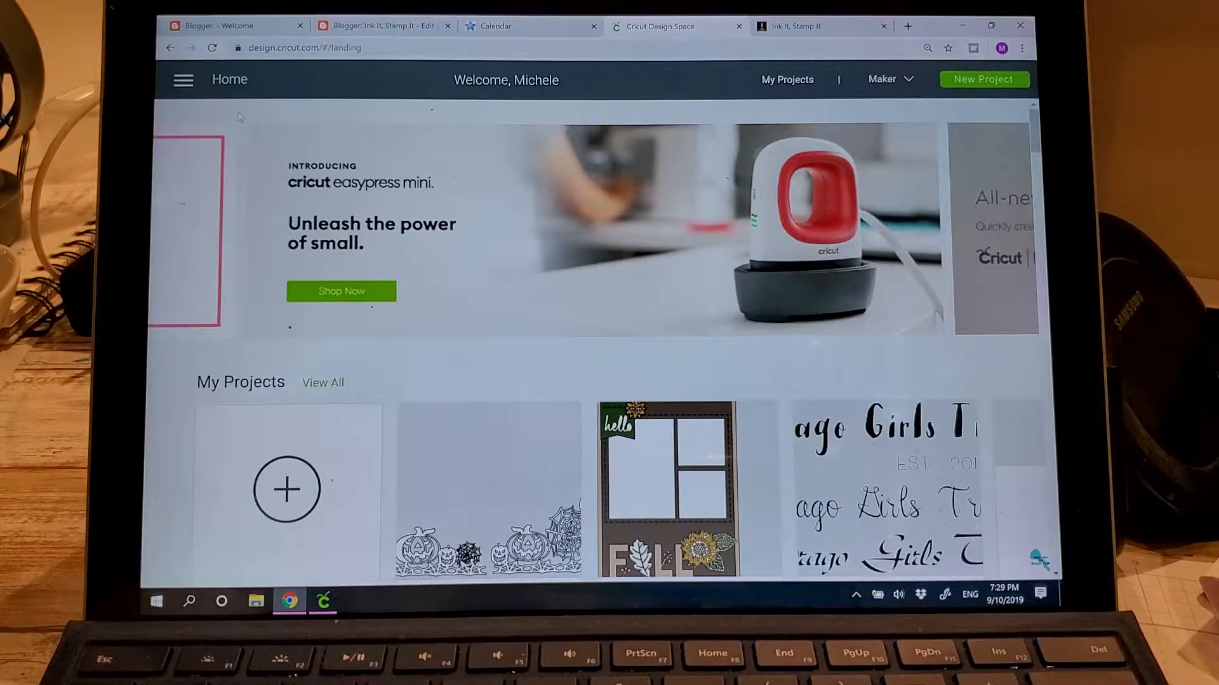
click(183, 79)
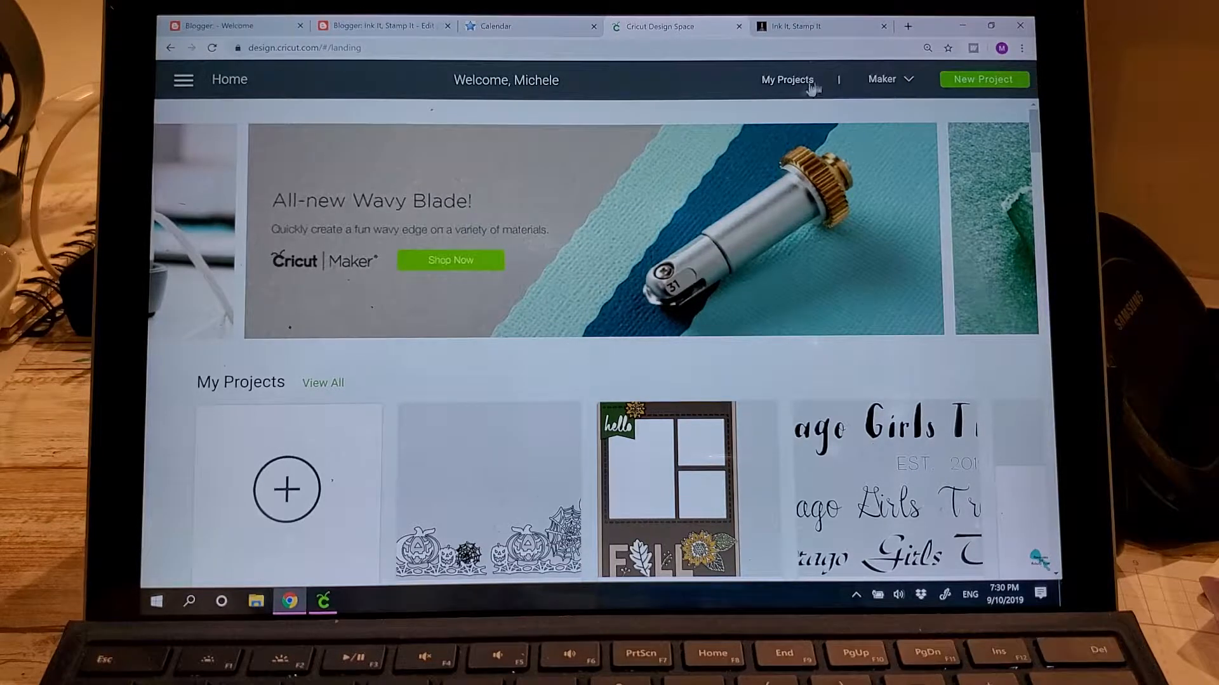
mouse_move(820, 90)
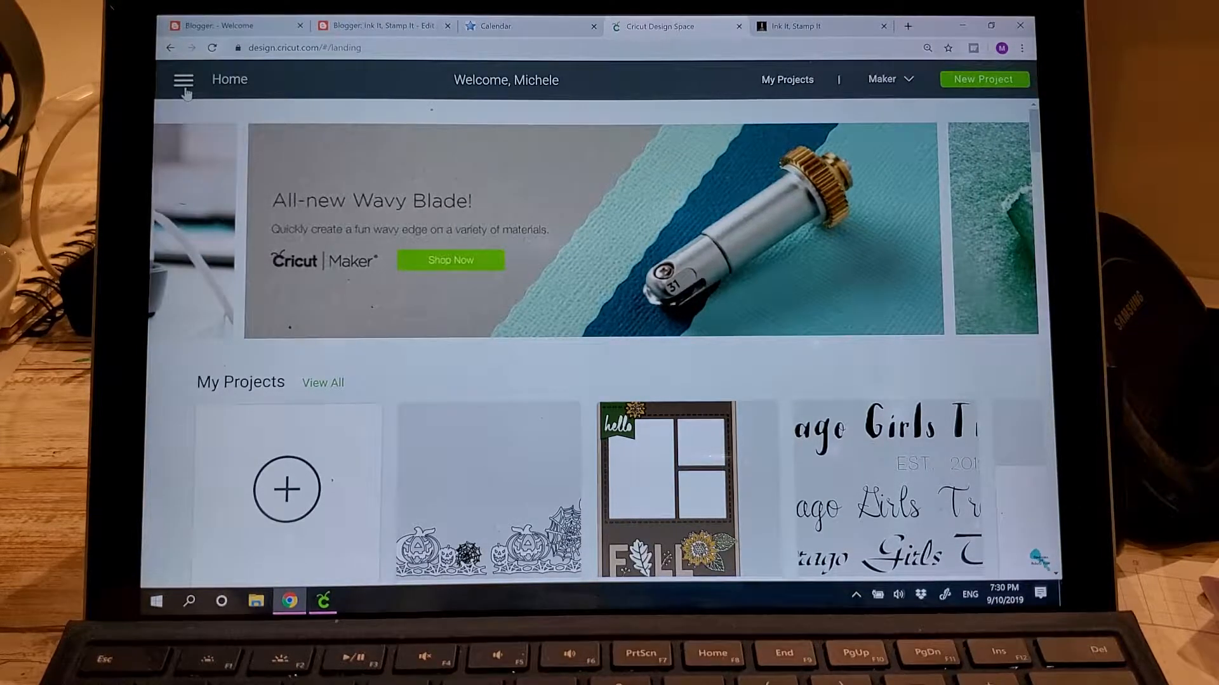
Step: Start a new blank design canvas from the Design Space menu
click(184, 78)
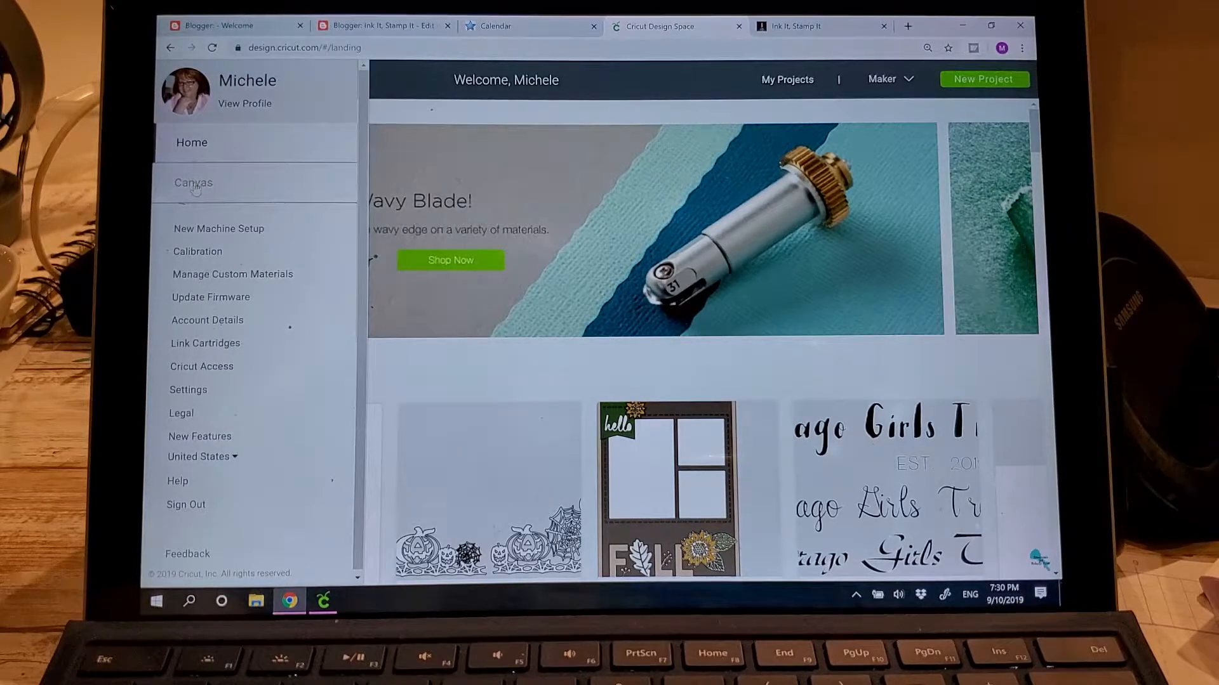
click(193, 183)
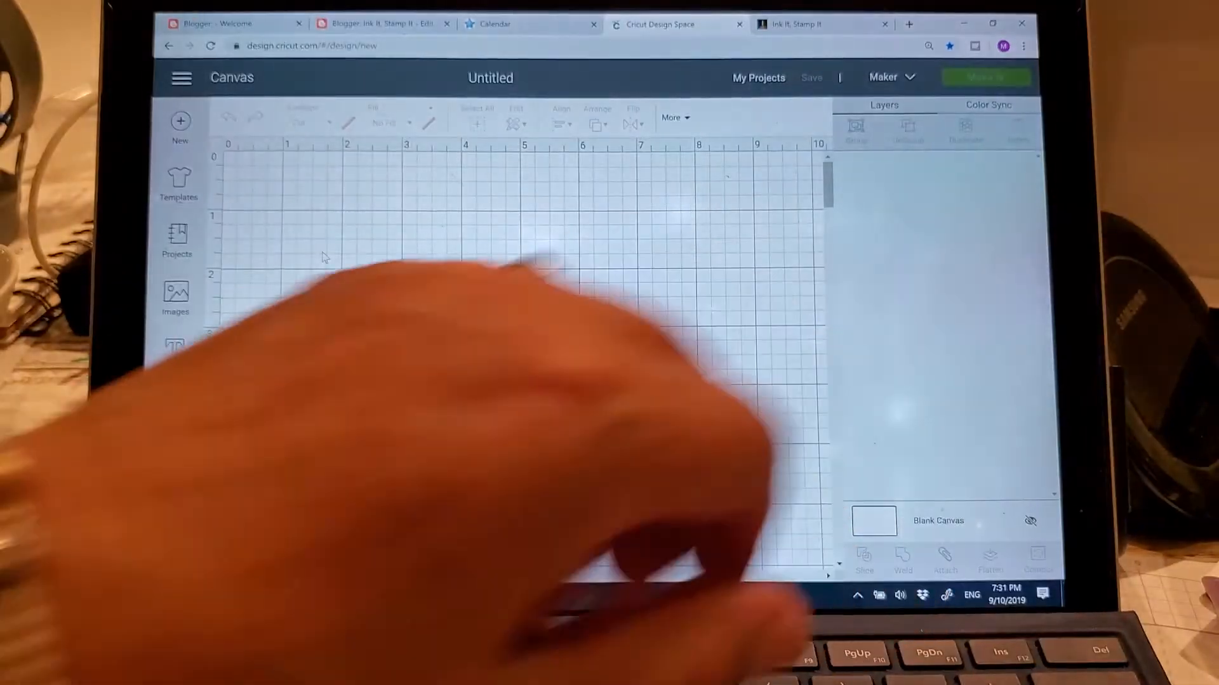
mouse_move(326, 256)
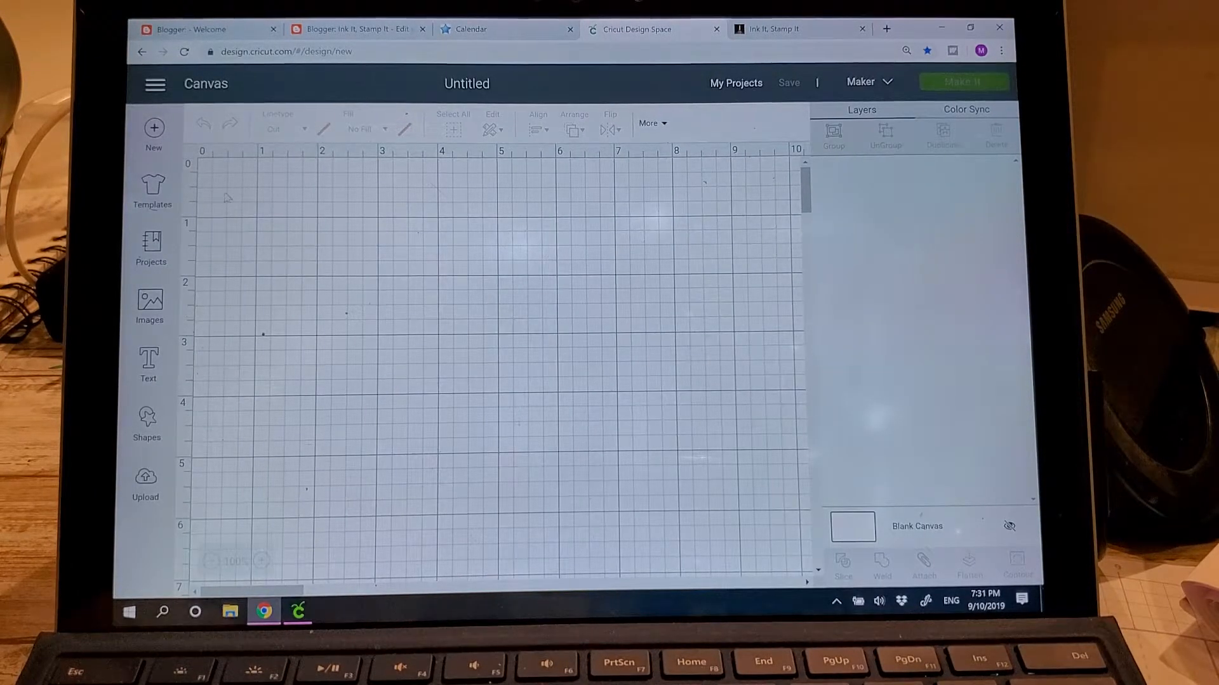
mouse_move(501, 29)
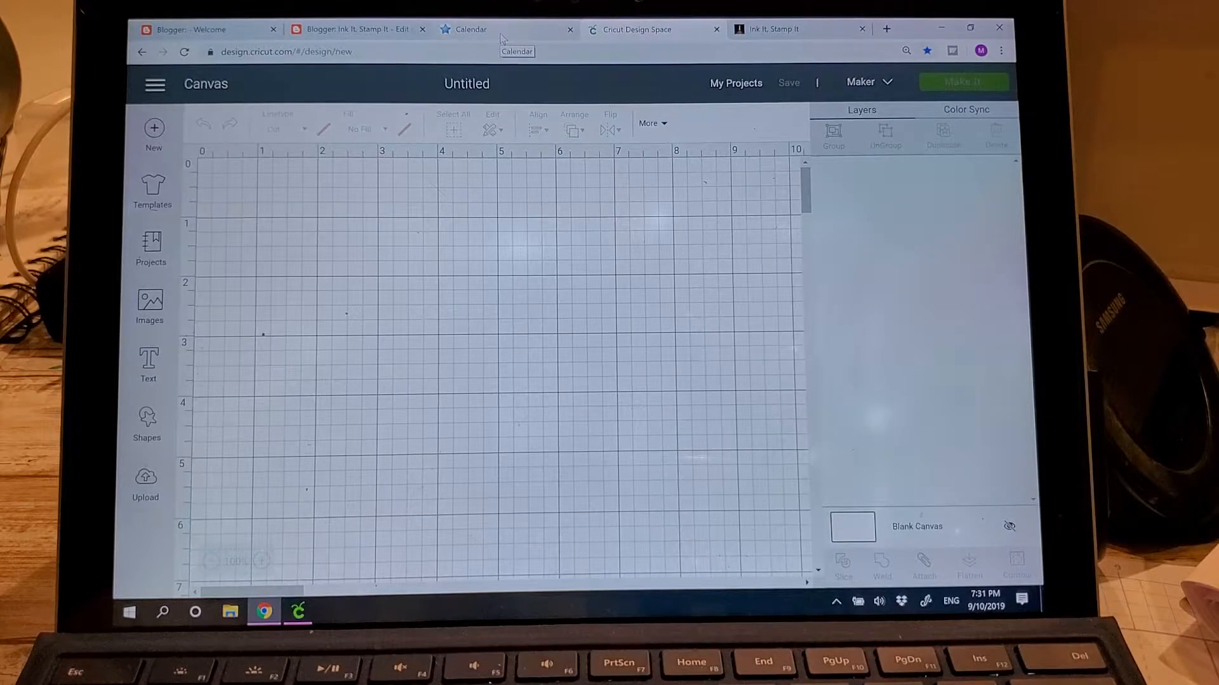
Step: Return to the store website and go back to its home page
click(470, 29)
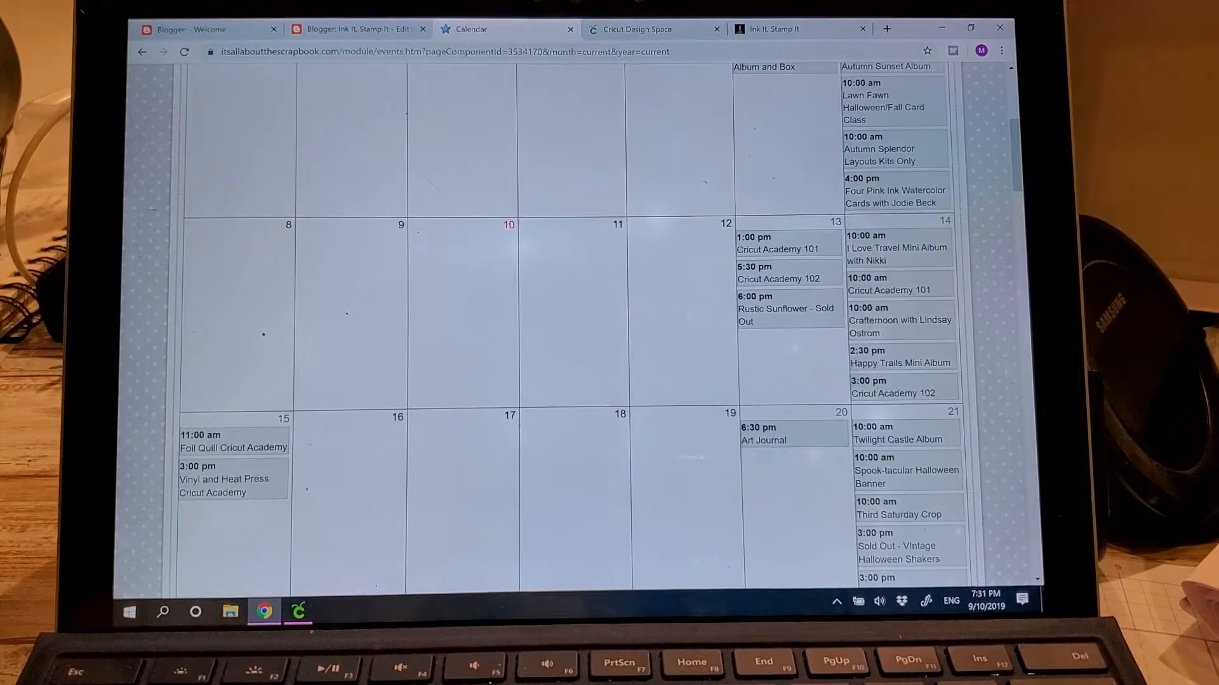
scroll(up, 3)
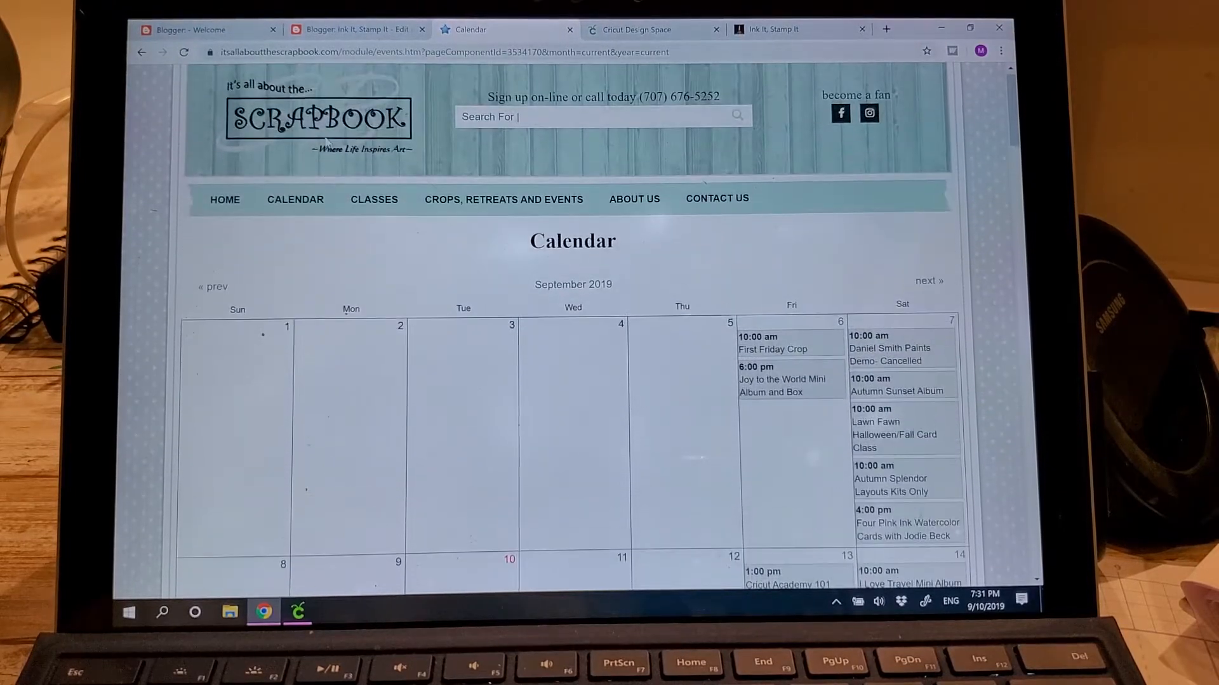
click(224, 199)
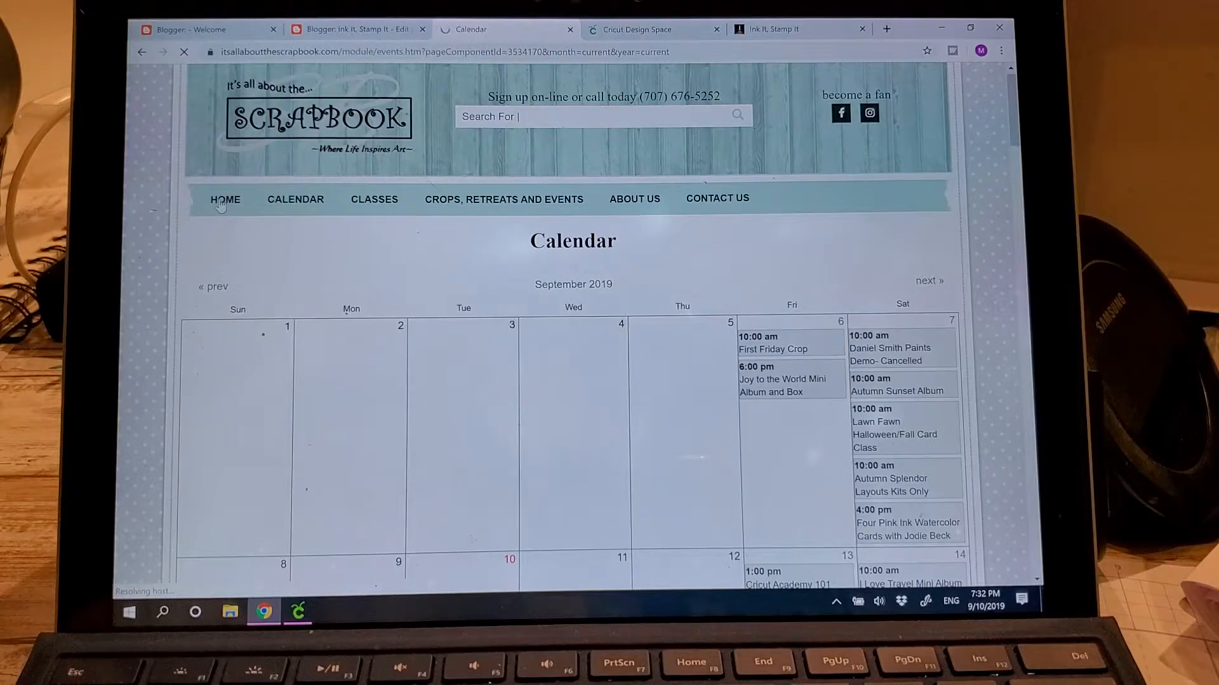
click(225, 199)
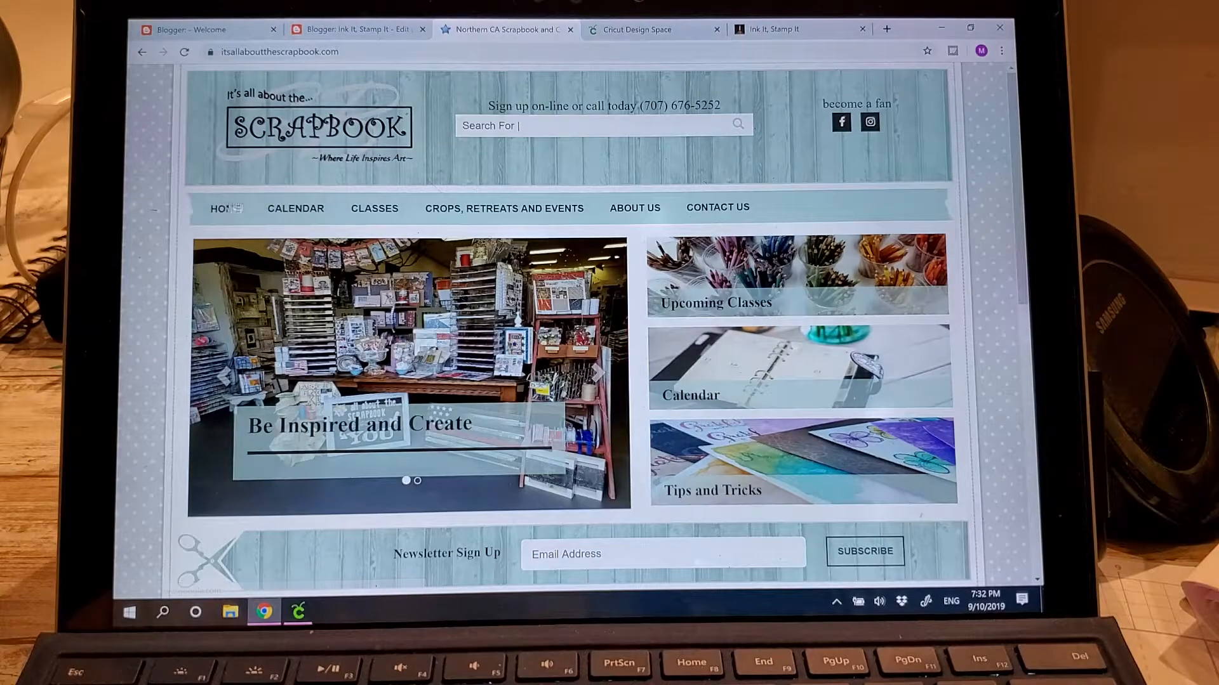
mouse_move(296, 208)
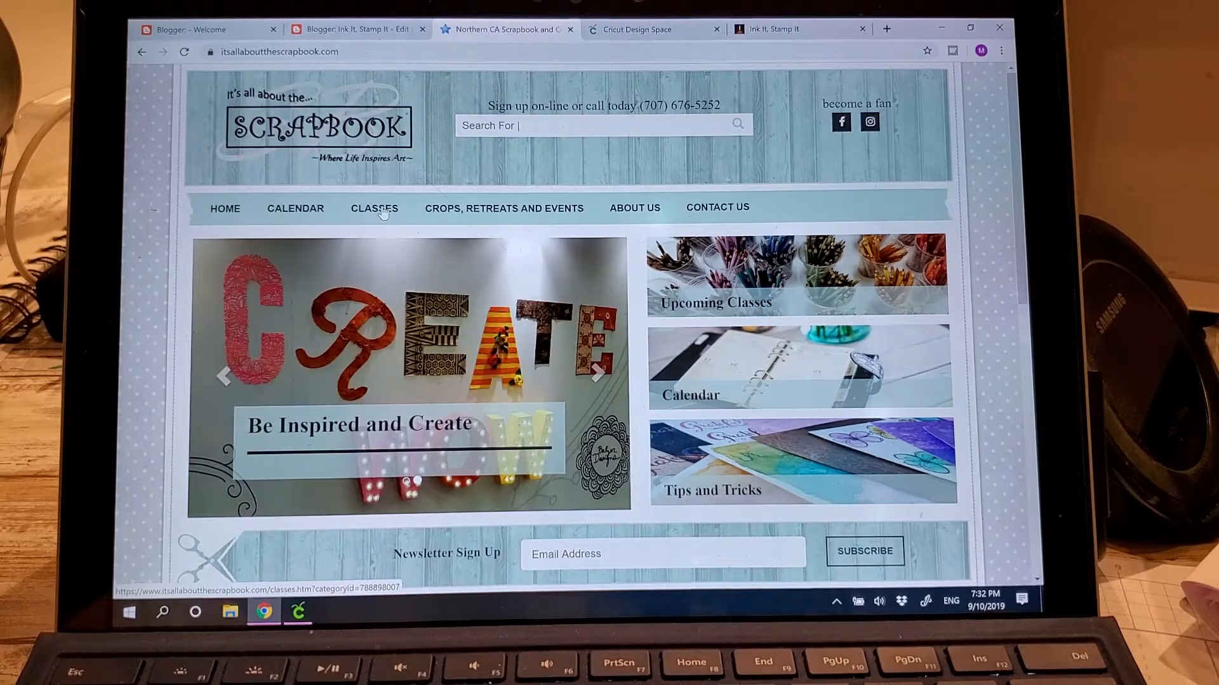
Step: Browse the Classes page listing Cricut Academy 101, 102, Foil Quill and Vinyl with prices
click(373, 208)
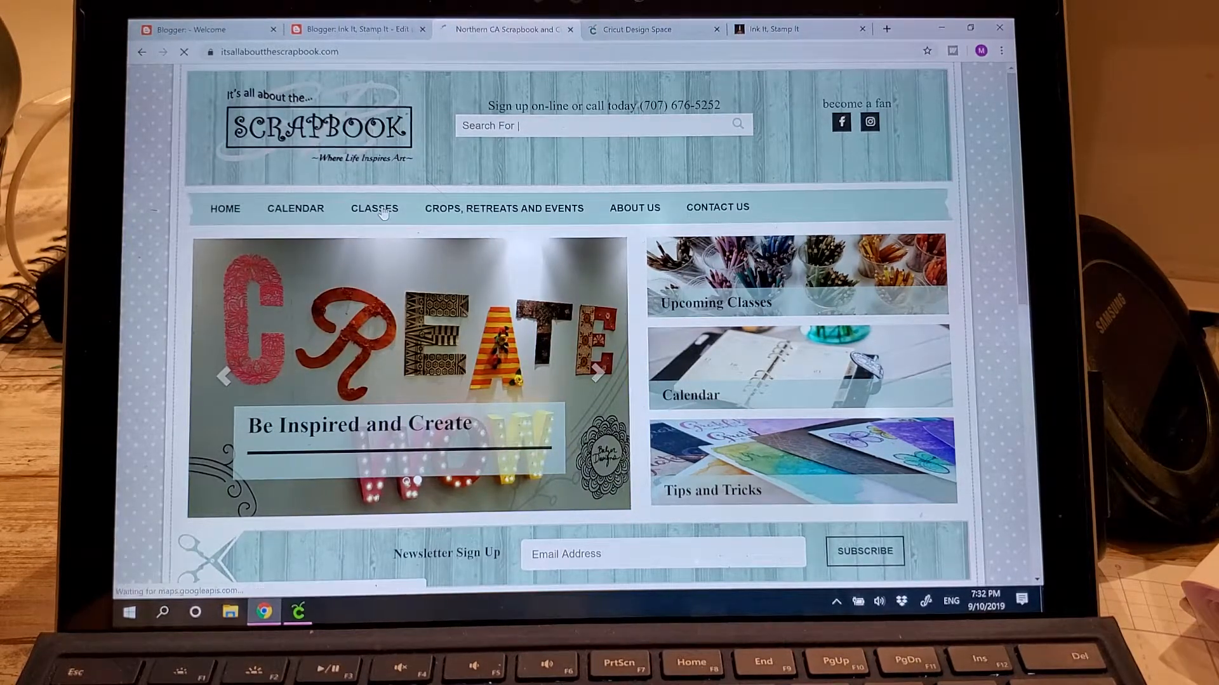
click(373, 207)
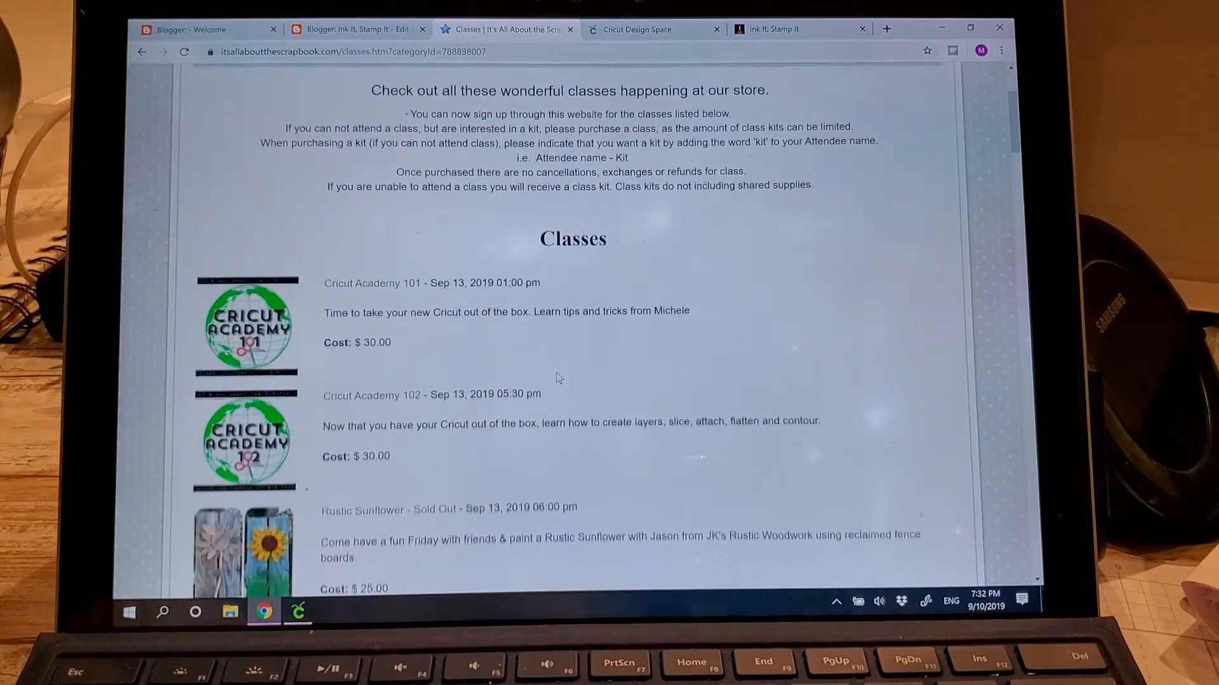
scroll(down, 3)
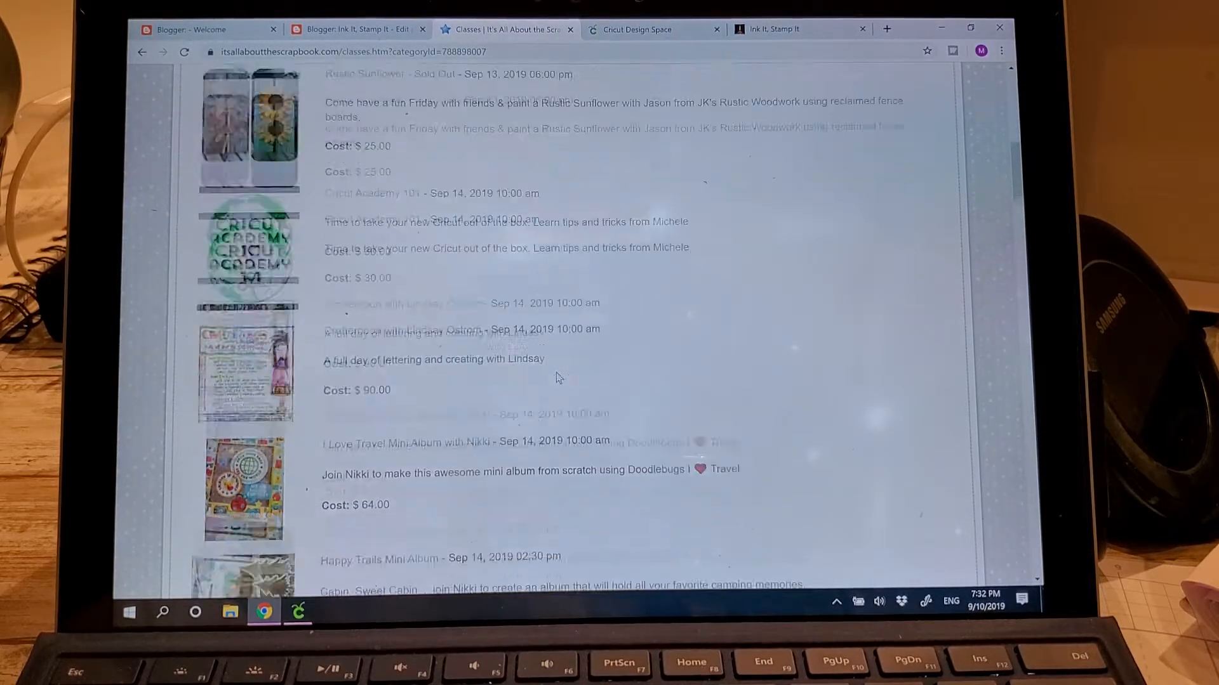
scroll(down, 3)
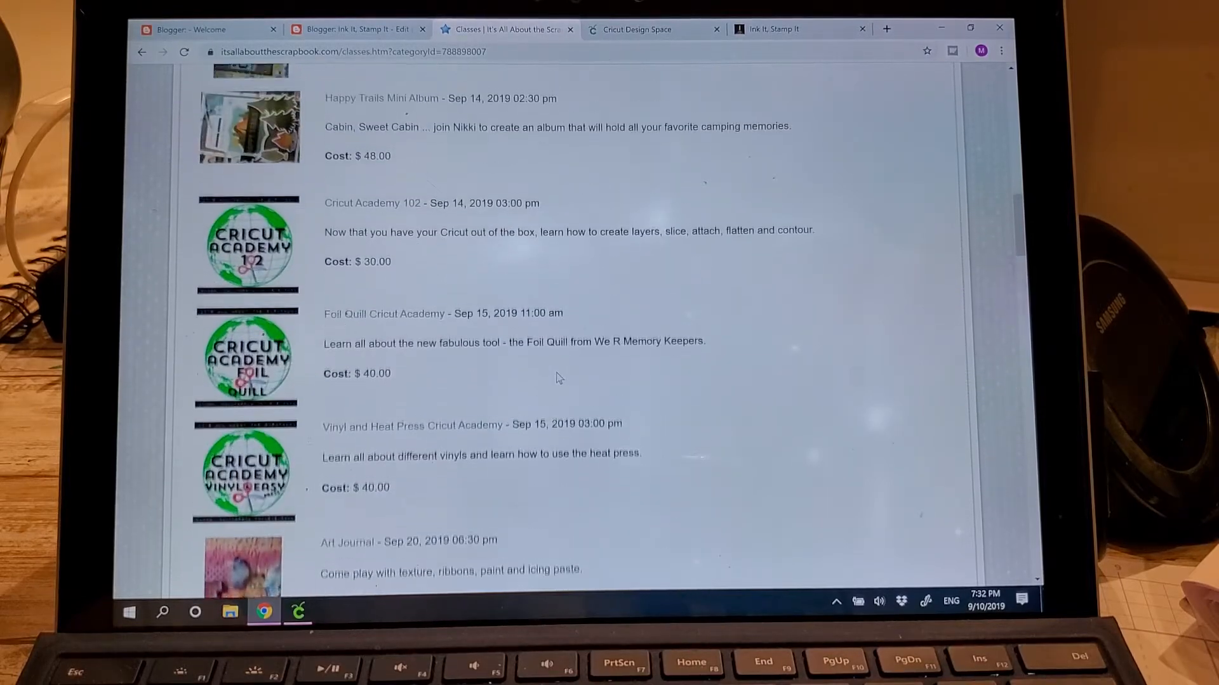
scroll(up, 3)
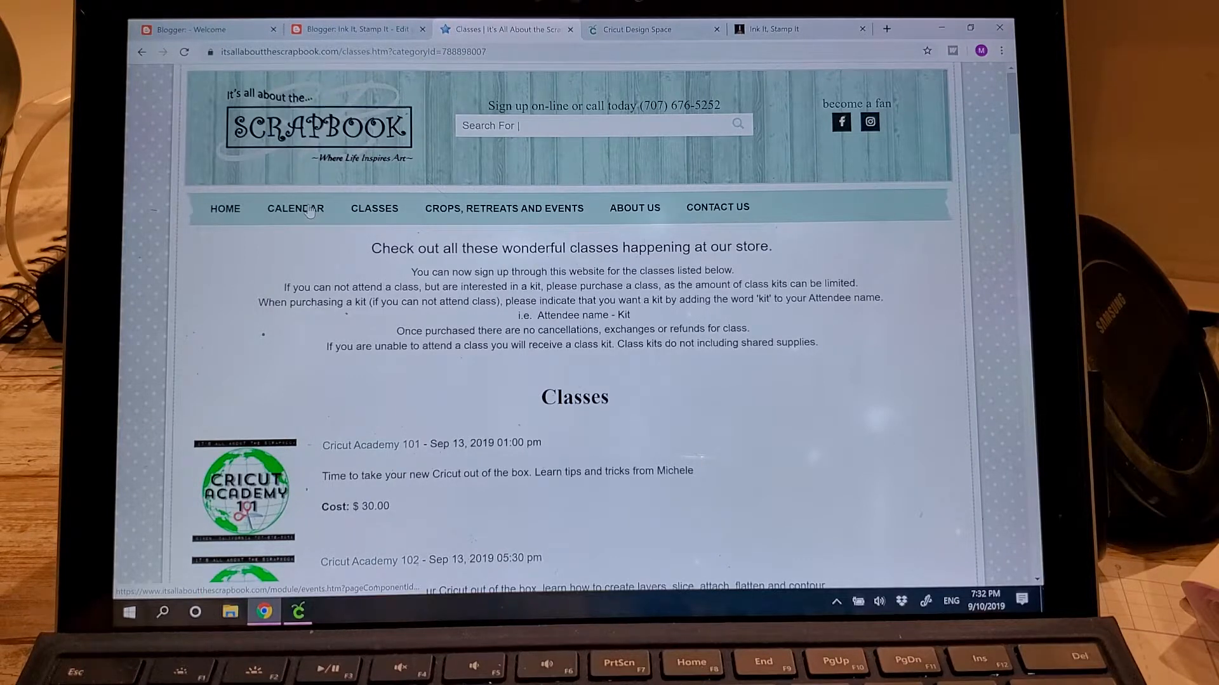
Step: View the Sep 13 Cricut Academy 101 $30 signup page, then the Ink It, Stamp It blog
click(295, 207)
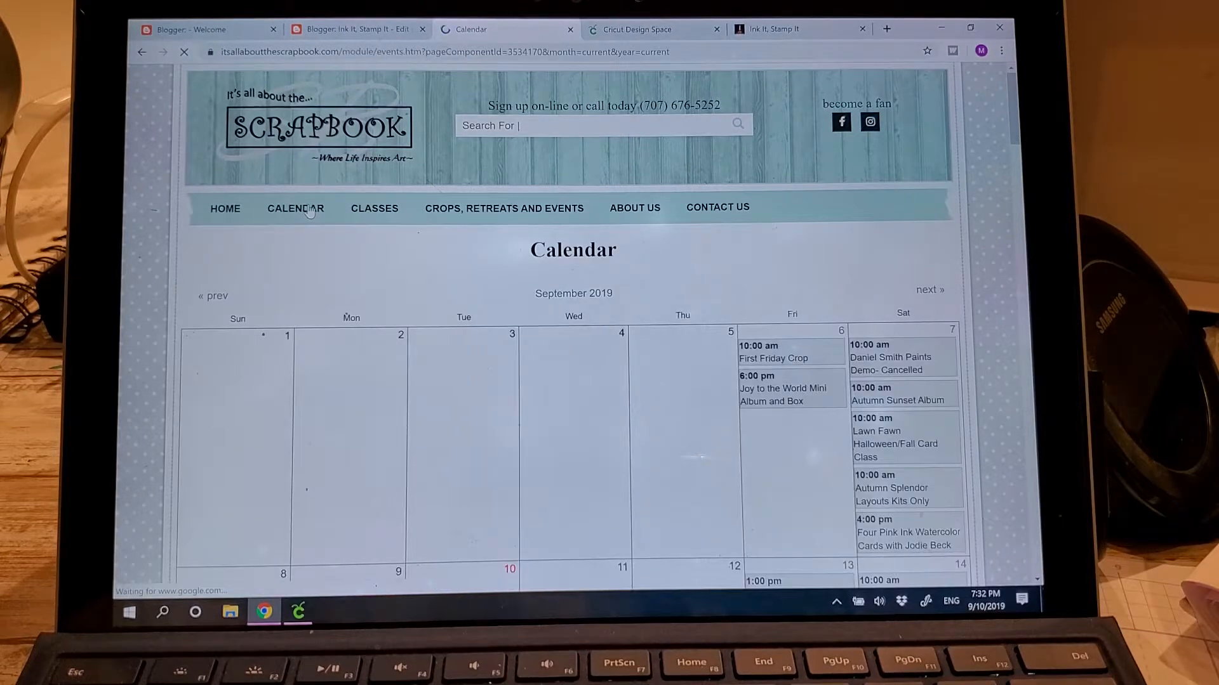
scroll(down, 3)
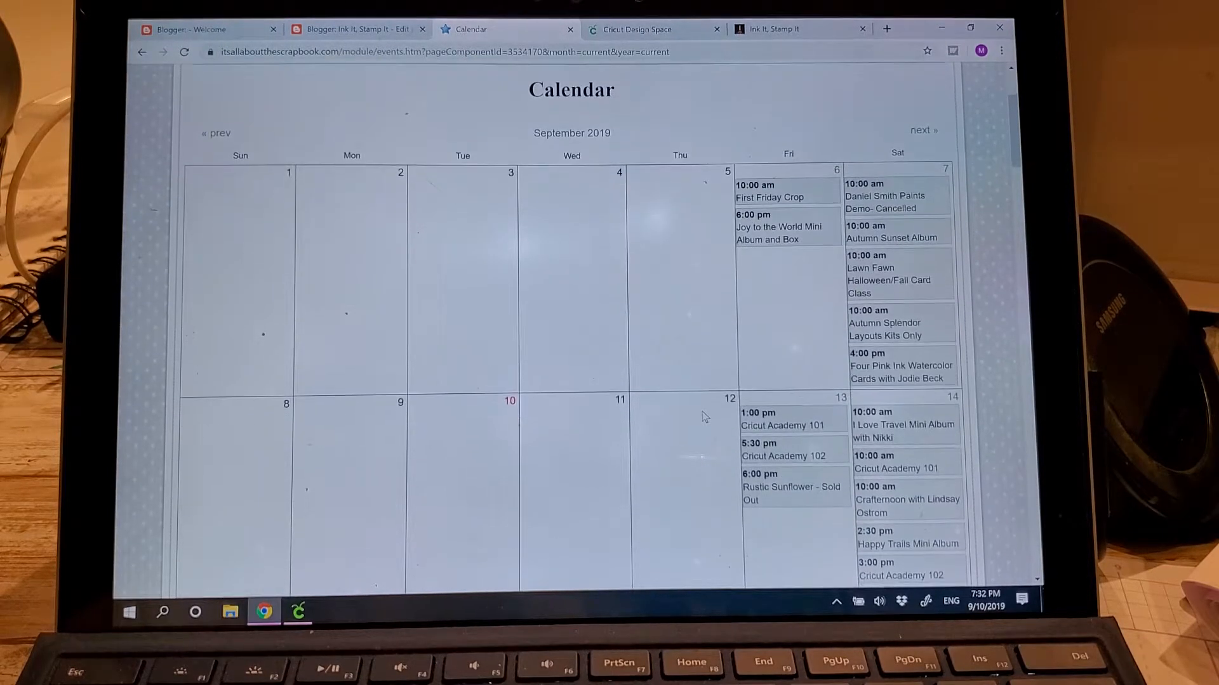
click(783, 425)
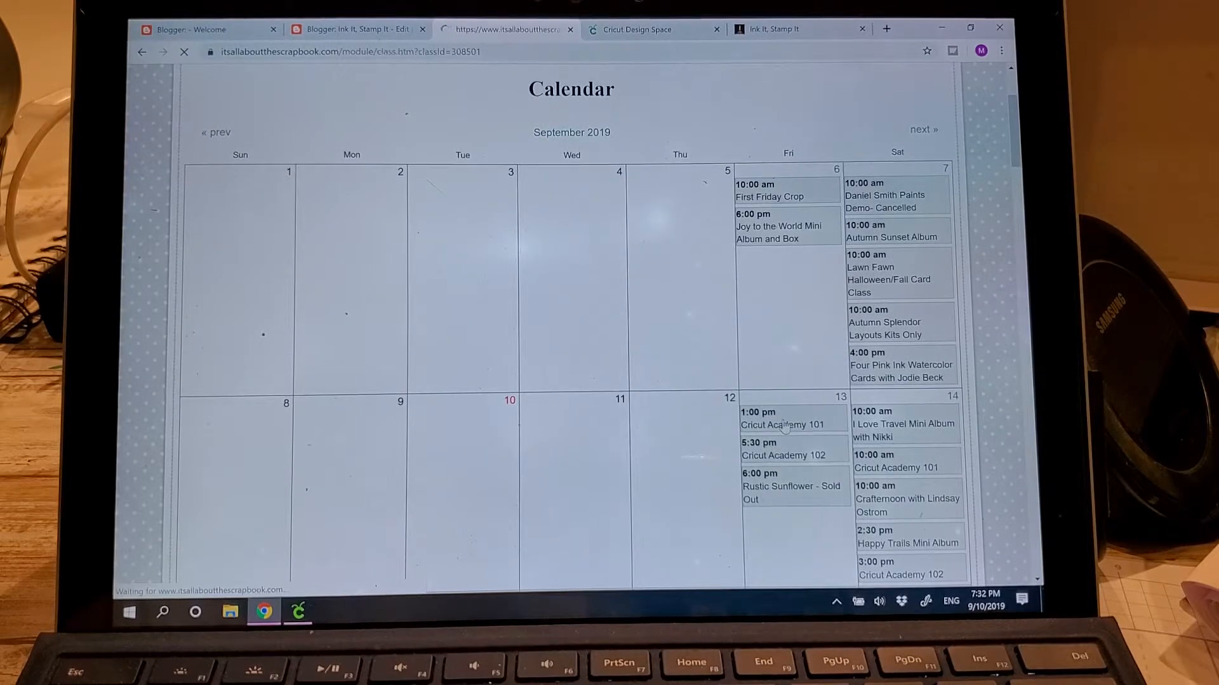
click(783, 426)
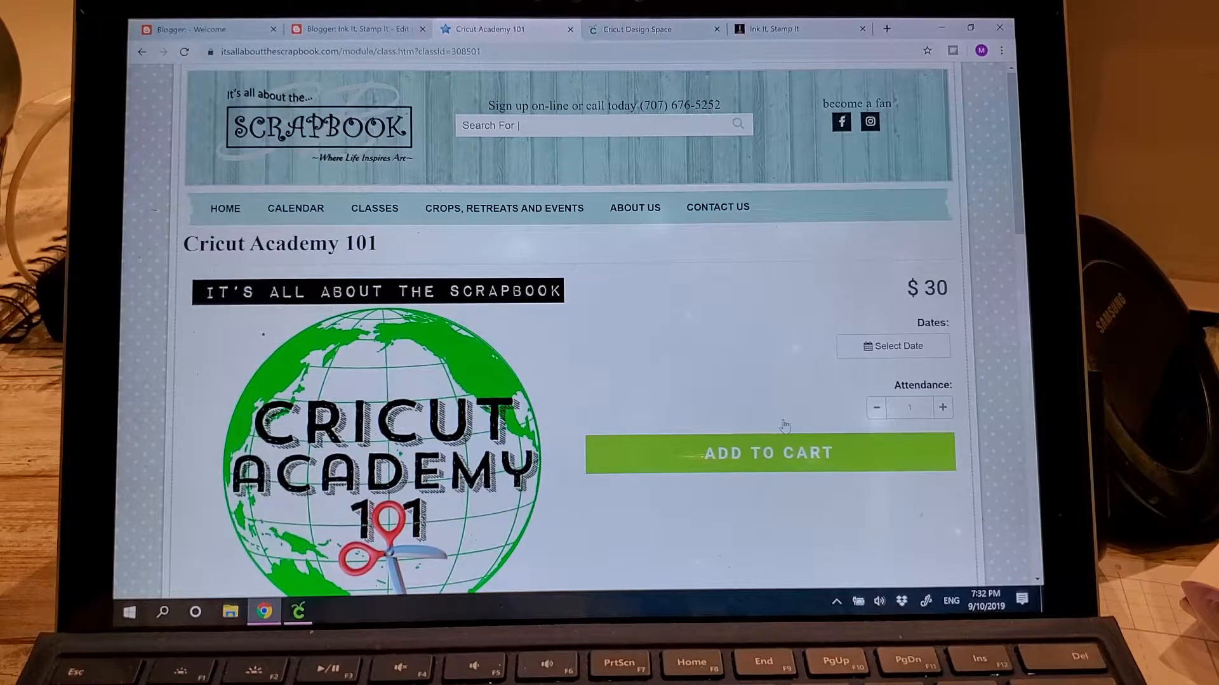
mouse_move(736, 472)
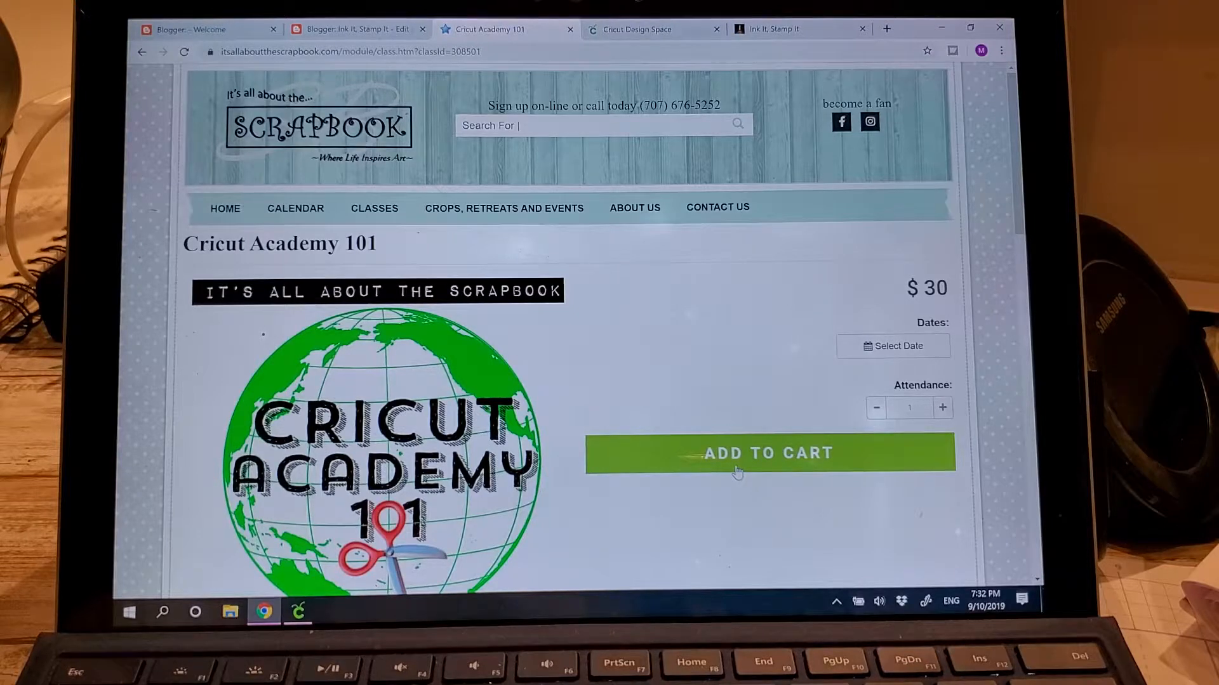
mouse_move(754, 406)
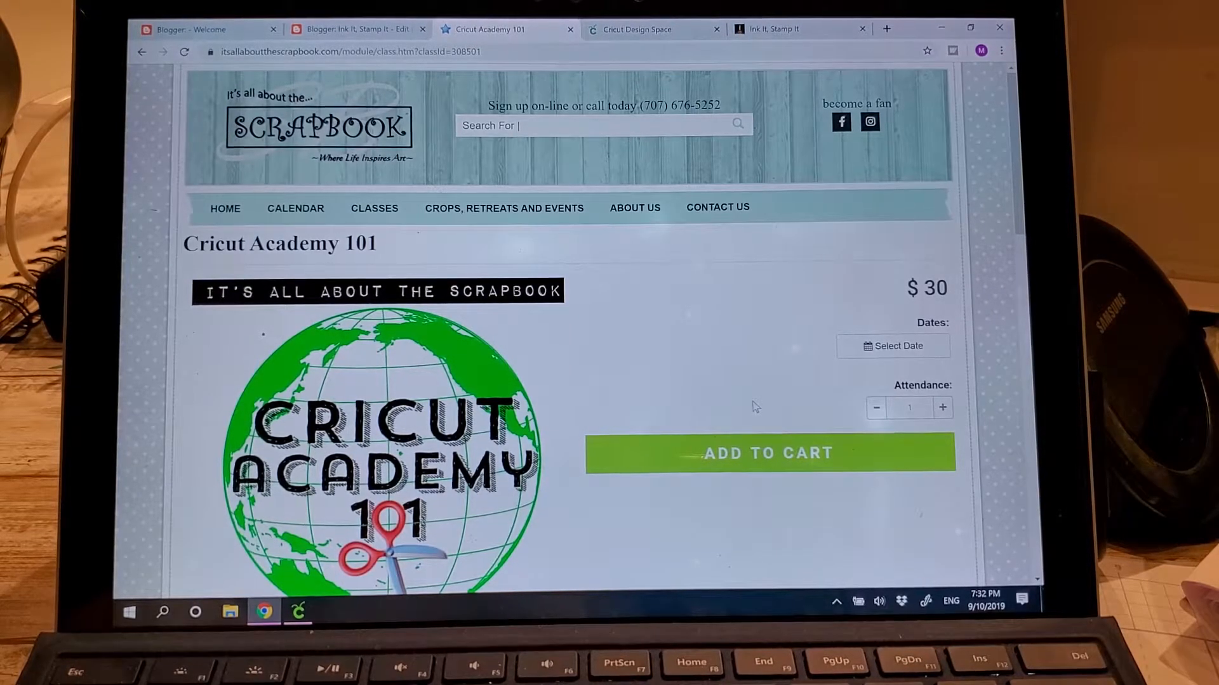
mouse_move(673, 322)
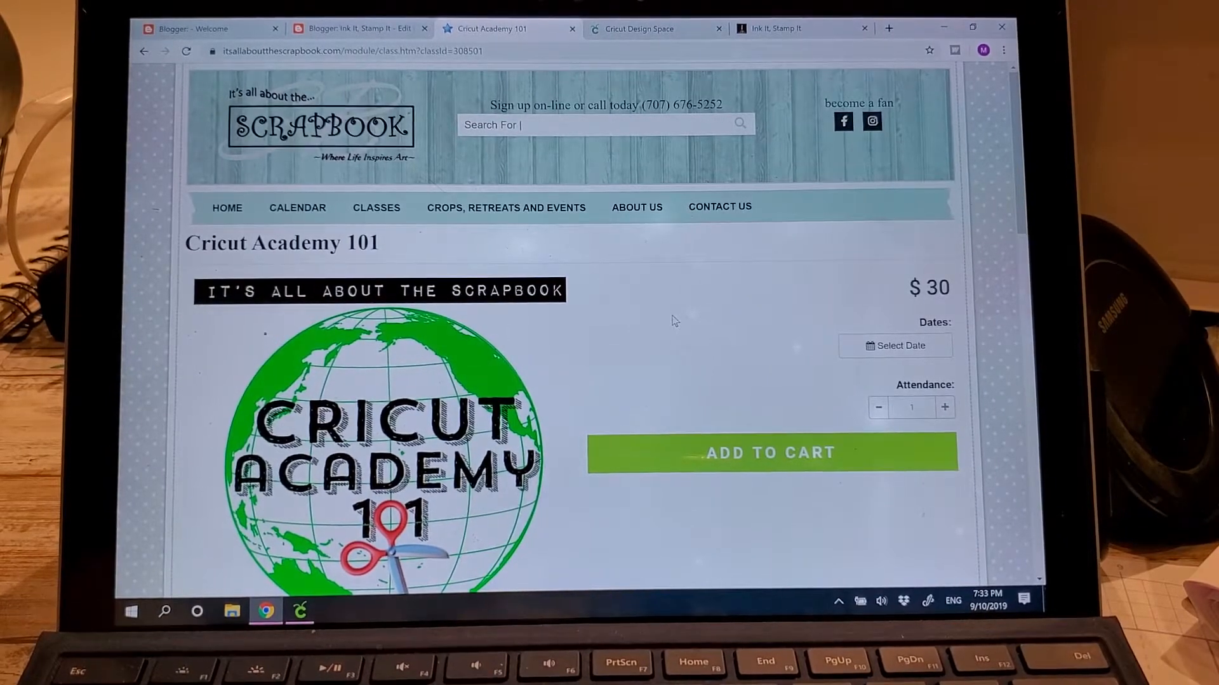
click(777, 29)
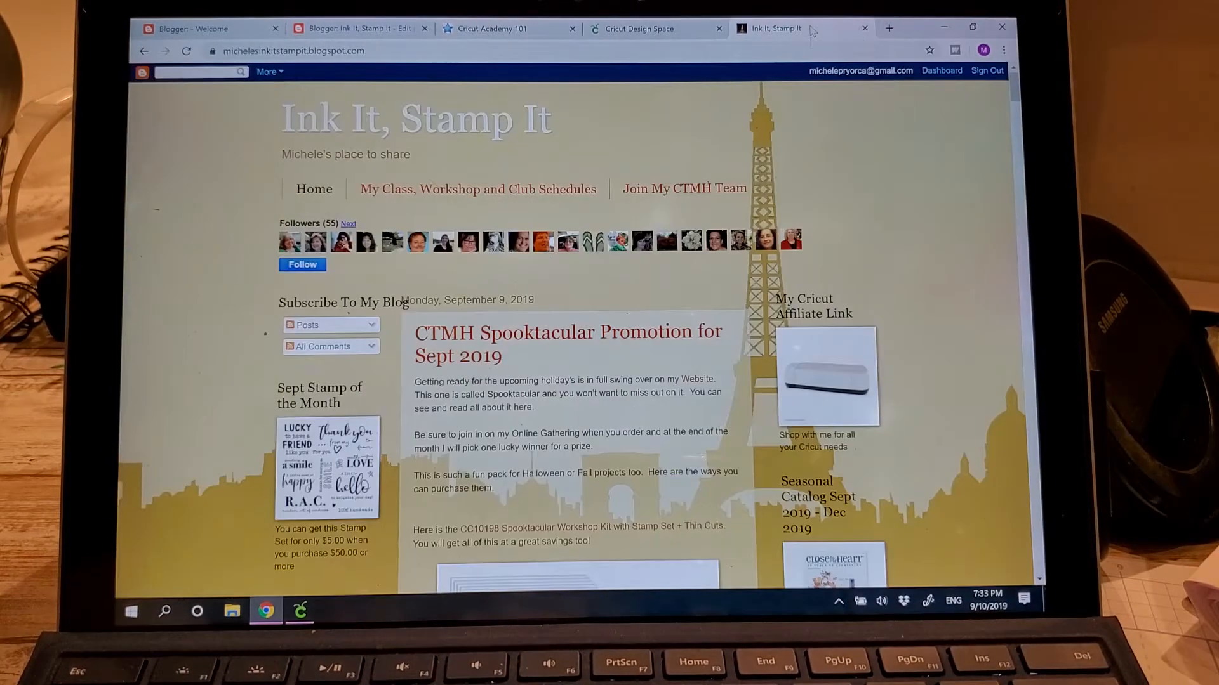